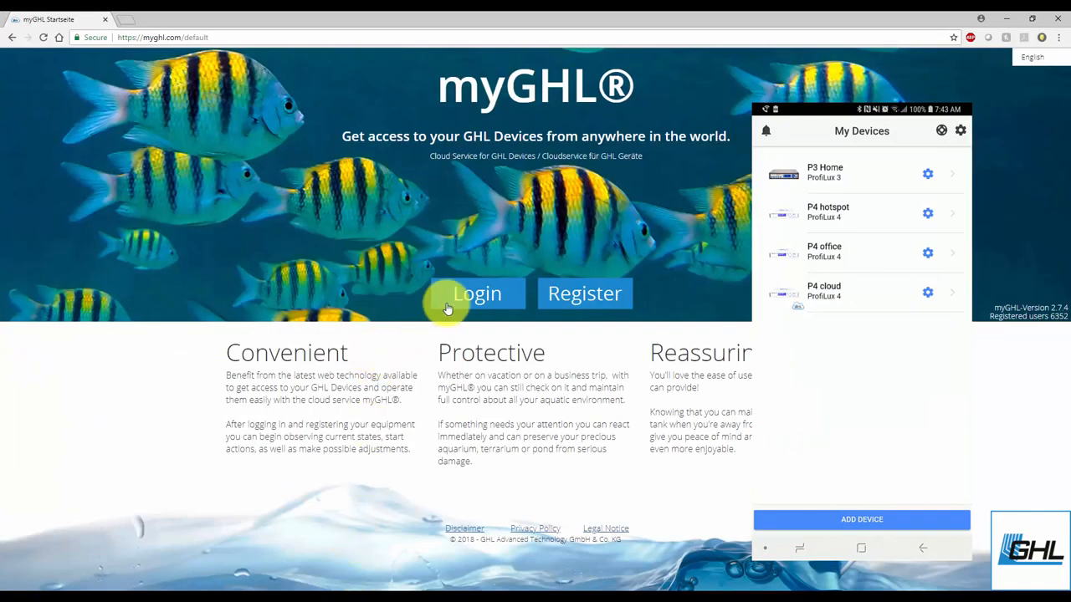
left_click(477, 294)
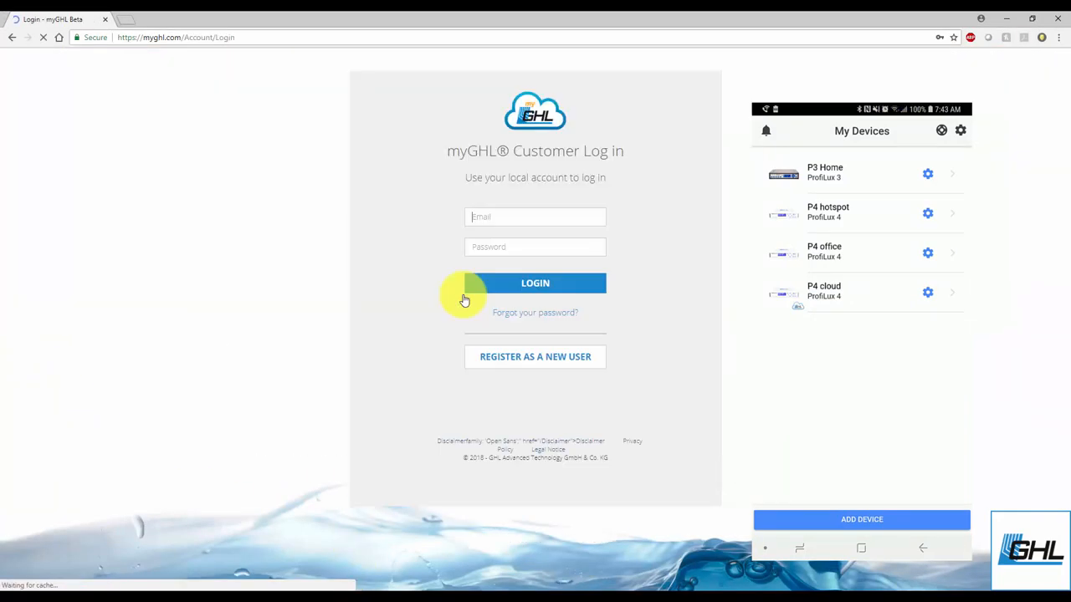
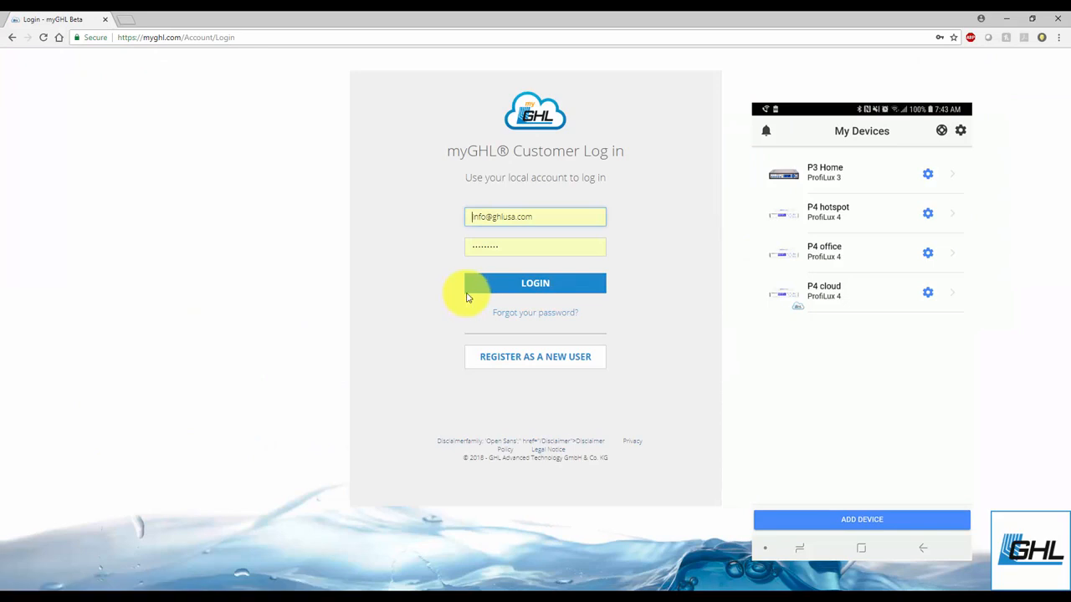
left_click(535, 283)
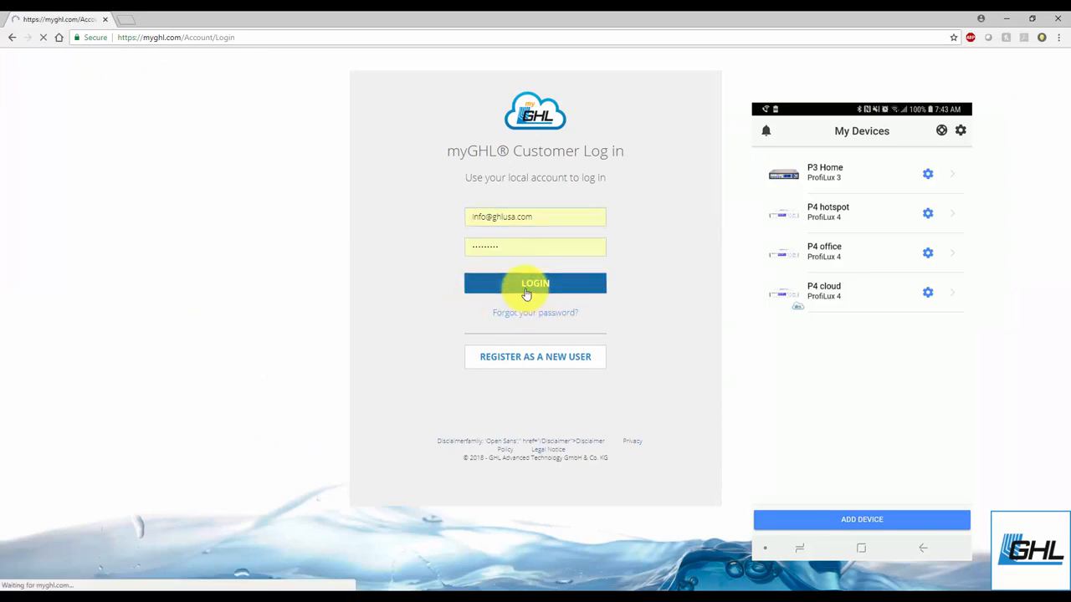
left_click(536, 283)
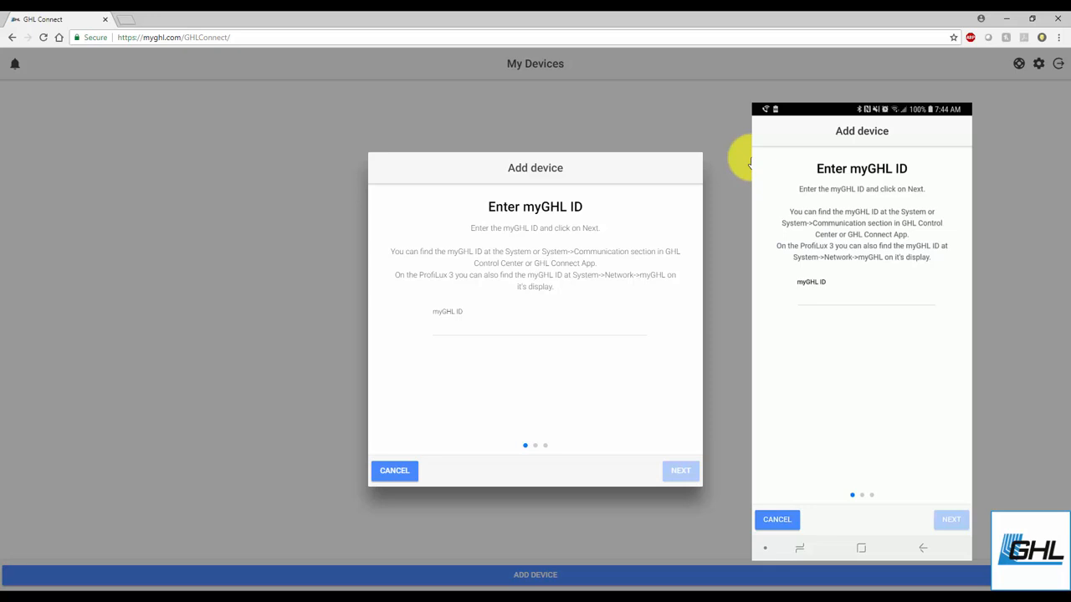
mouse_move(509, 546)
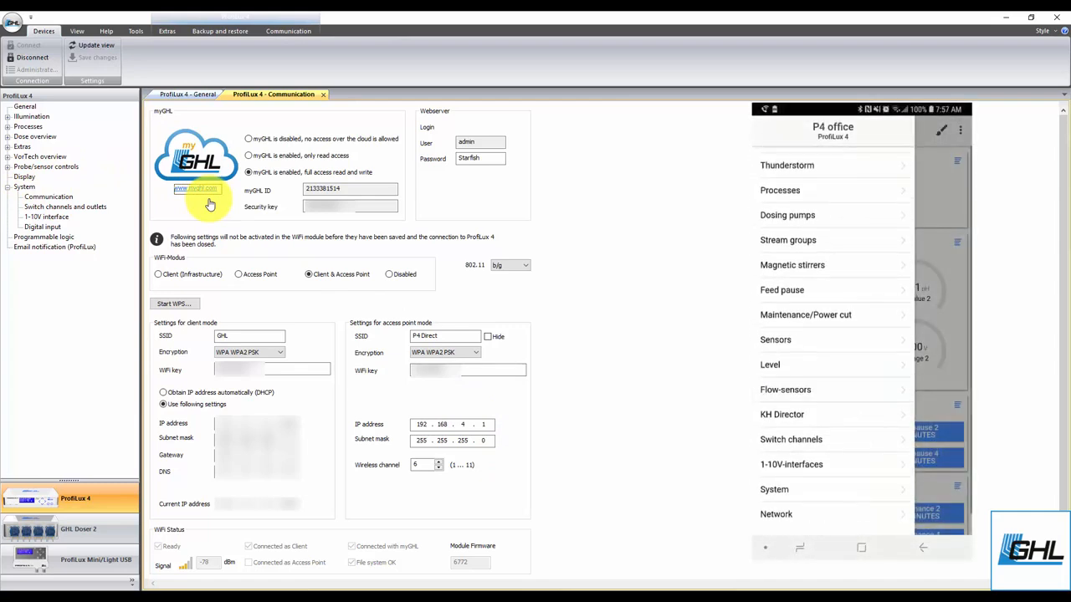
Under System > Communication, set cloud access to full read and write and copy the myGHL ID.
left_click(773, 488)
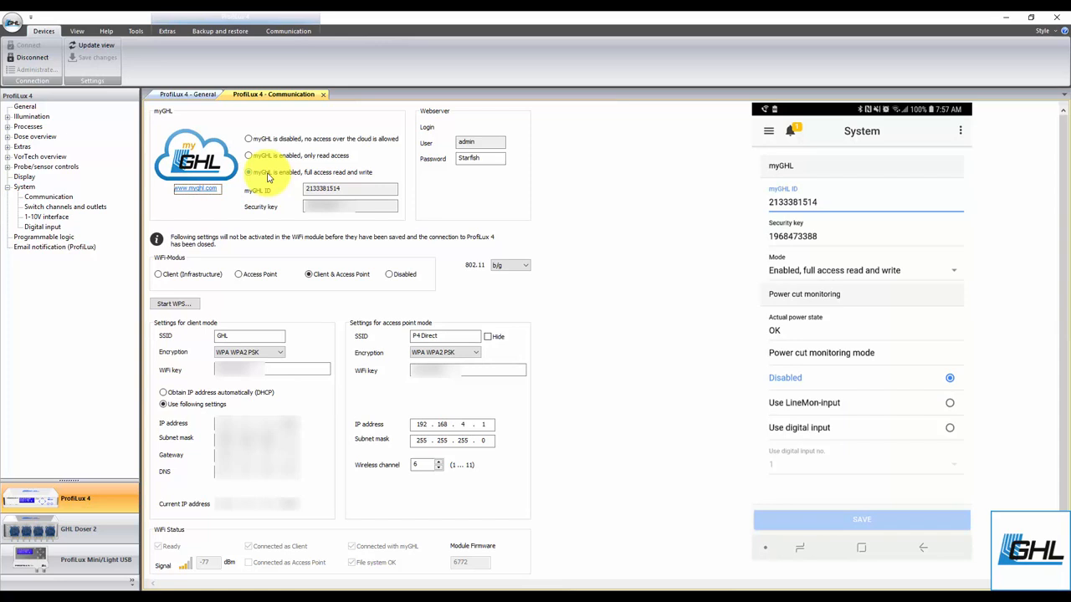
left_click(247, 173)
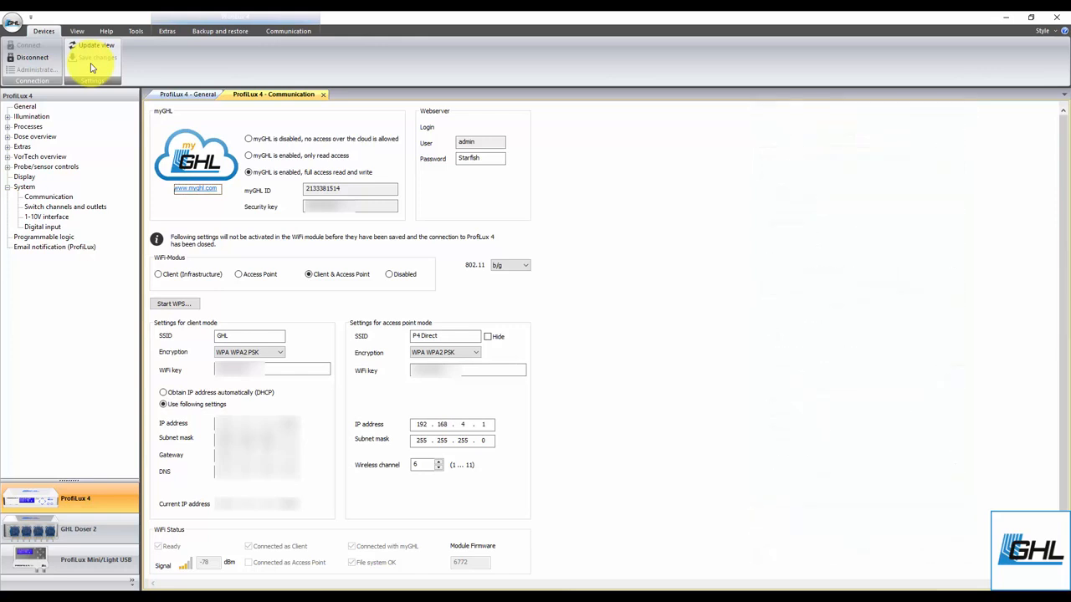
triple_click(350, 187)
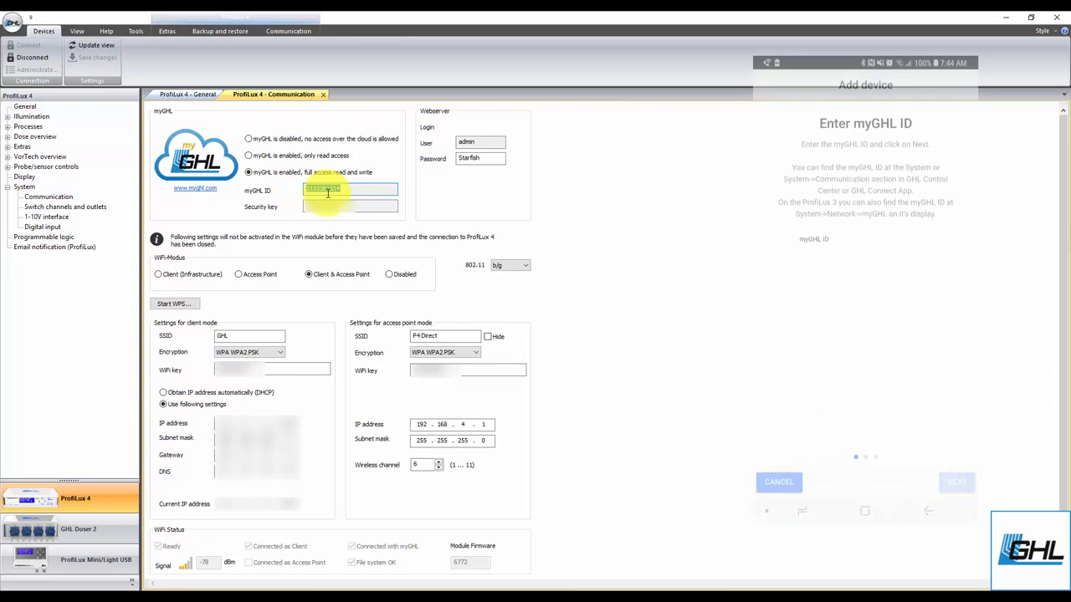
right_click(327, 191)
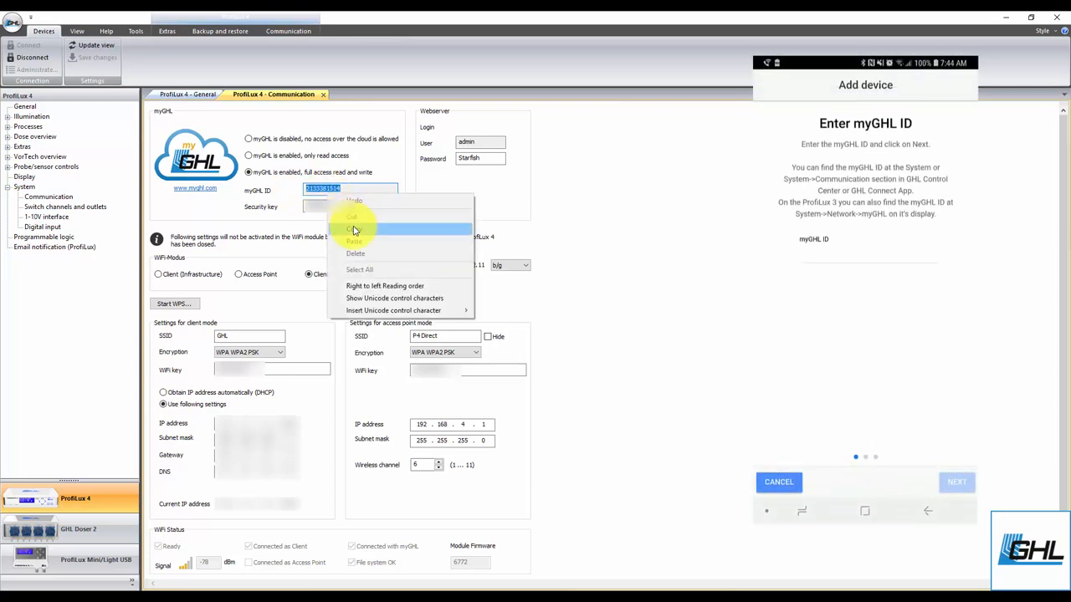
left_click(351, 229)
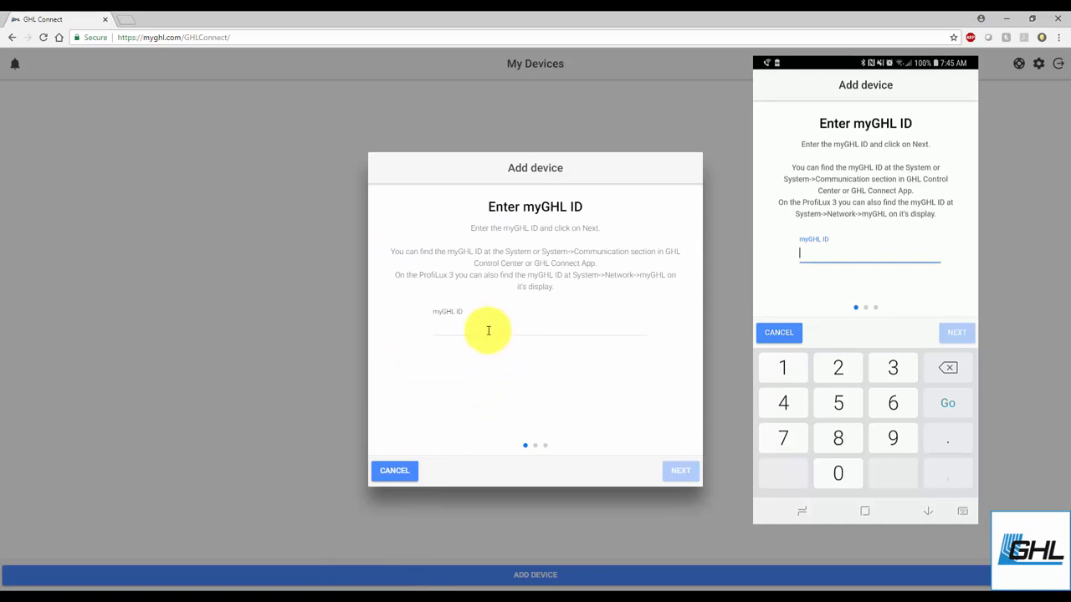
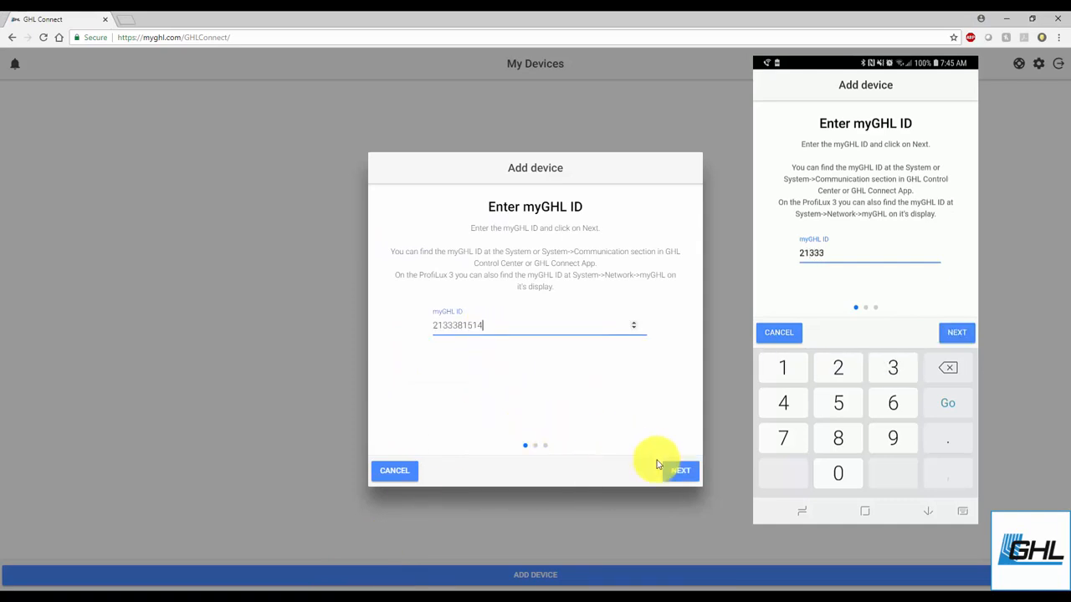
left_click(680, 470)
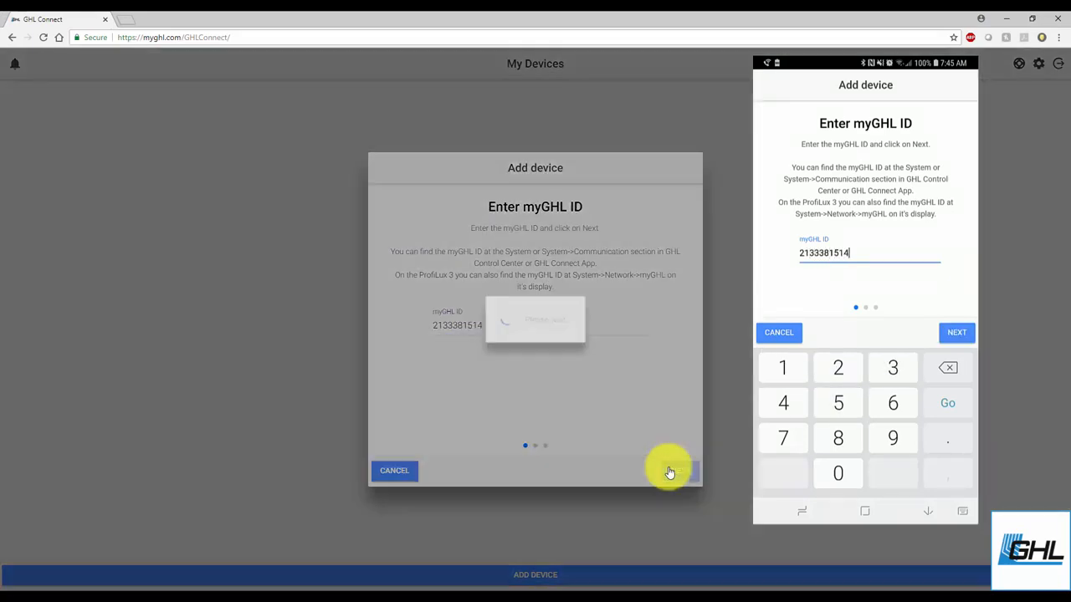
left_click(668, 470)
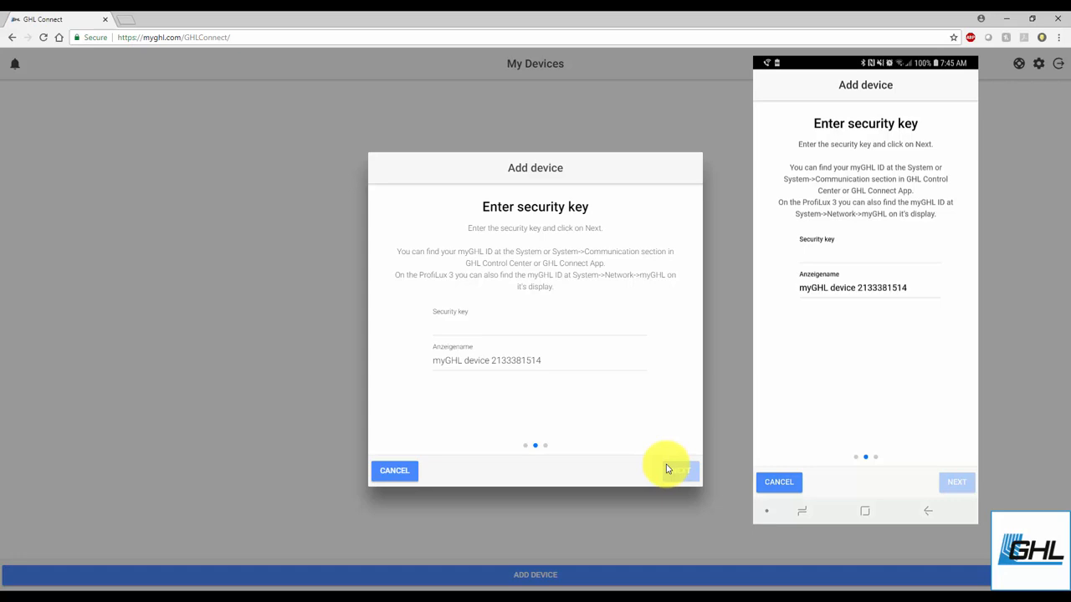
mouse_move(525, 555)
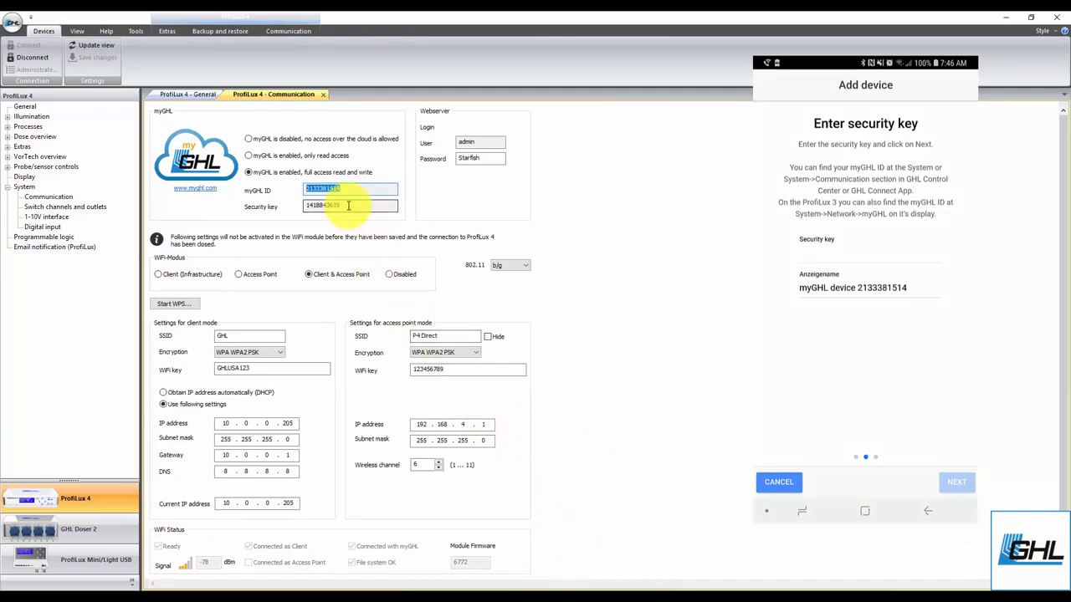
Copy the ProfiLux's security key from the Communication page.
right_click(350, 206)
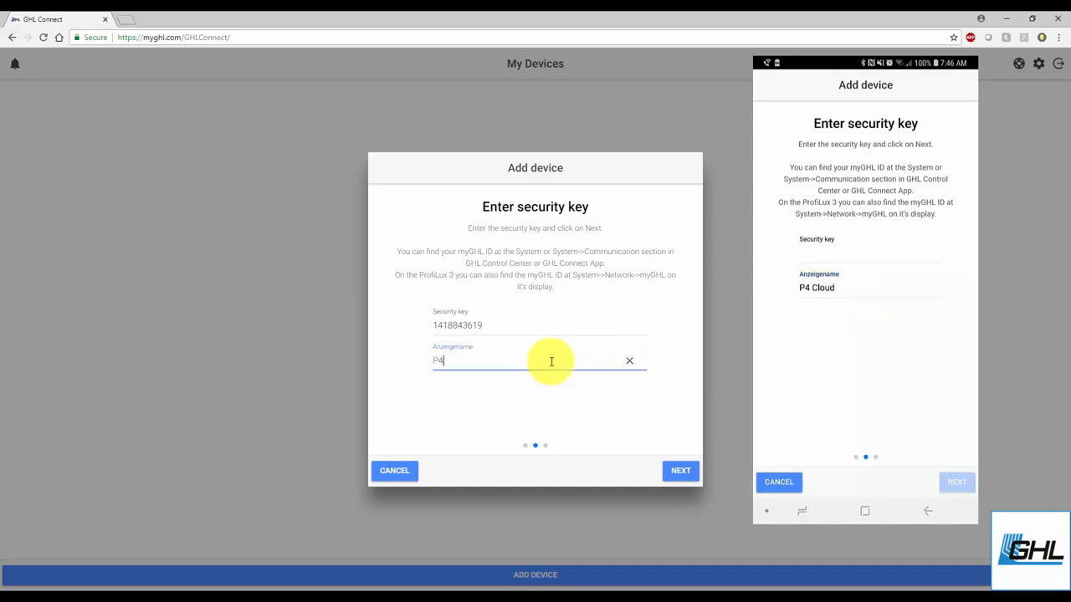
type("cloud")
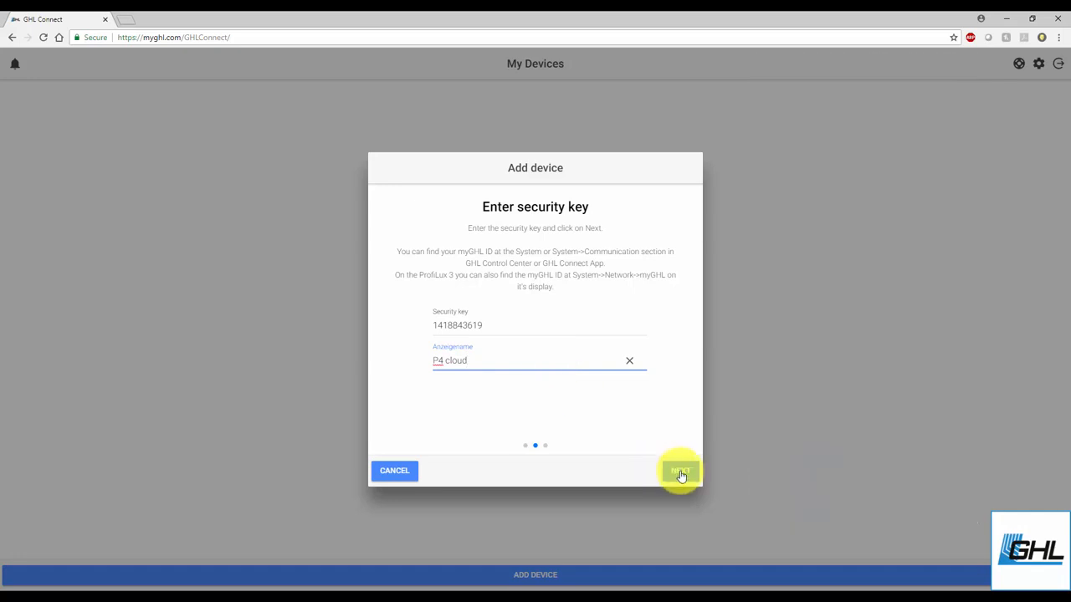
left_click(680, 470)
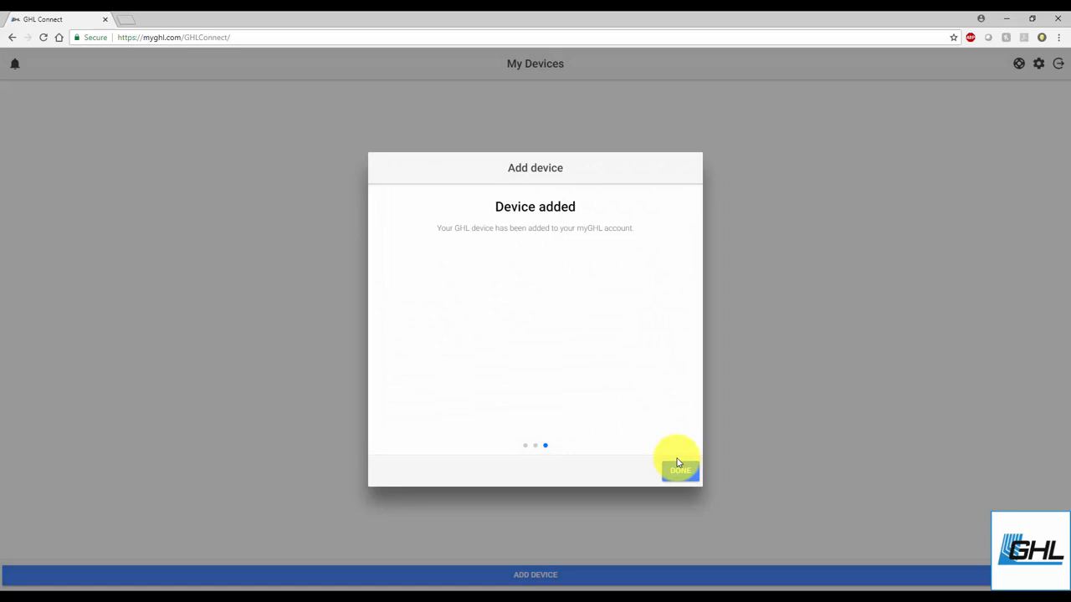
left_click(679, 470)
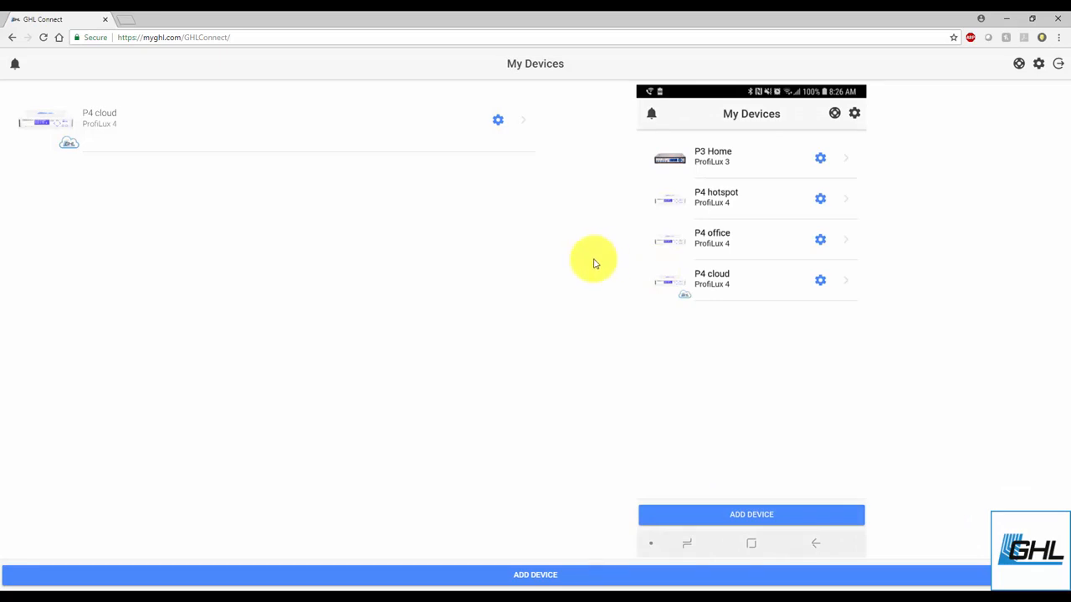
mouse_move(103, 166)
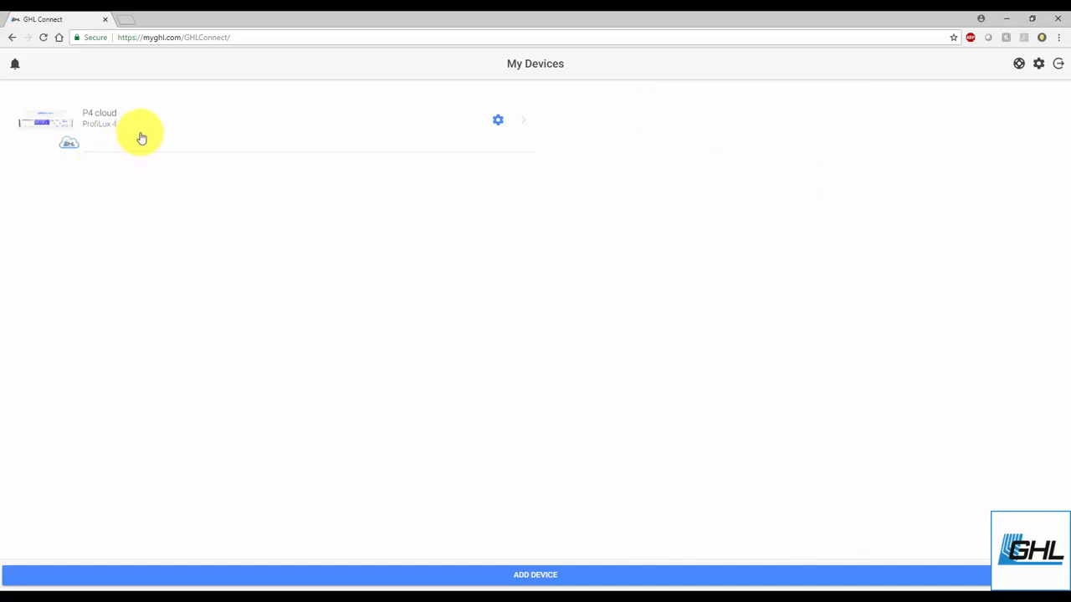
Show the P4 cloud dashboard from My Devices, briefly browsing its section navigation.
left_click(100, 117)
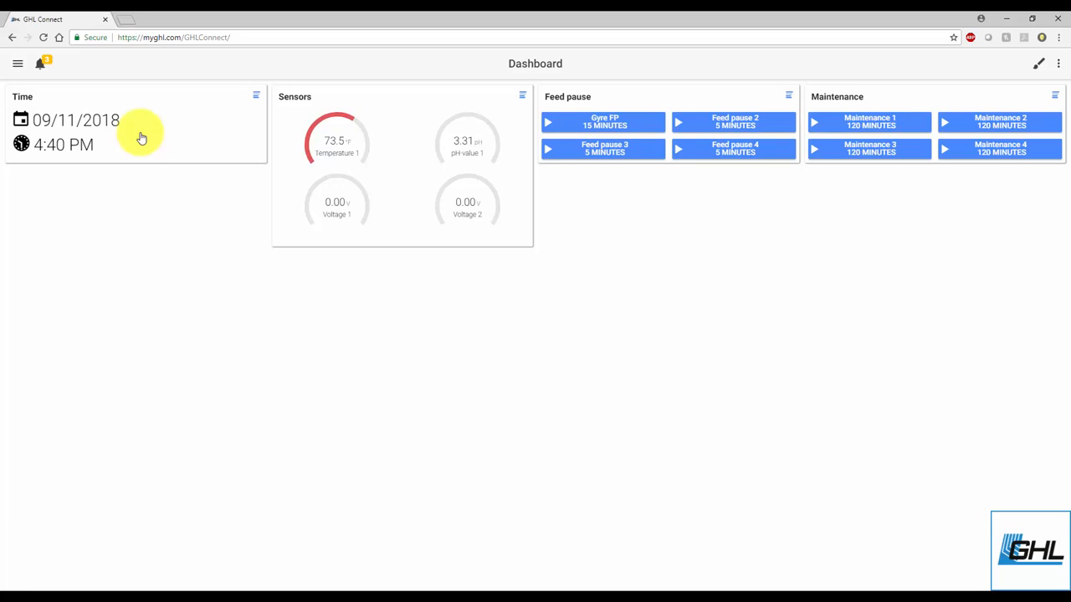
left_click(17, 63)
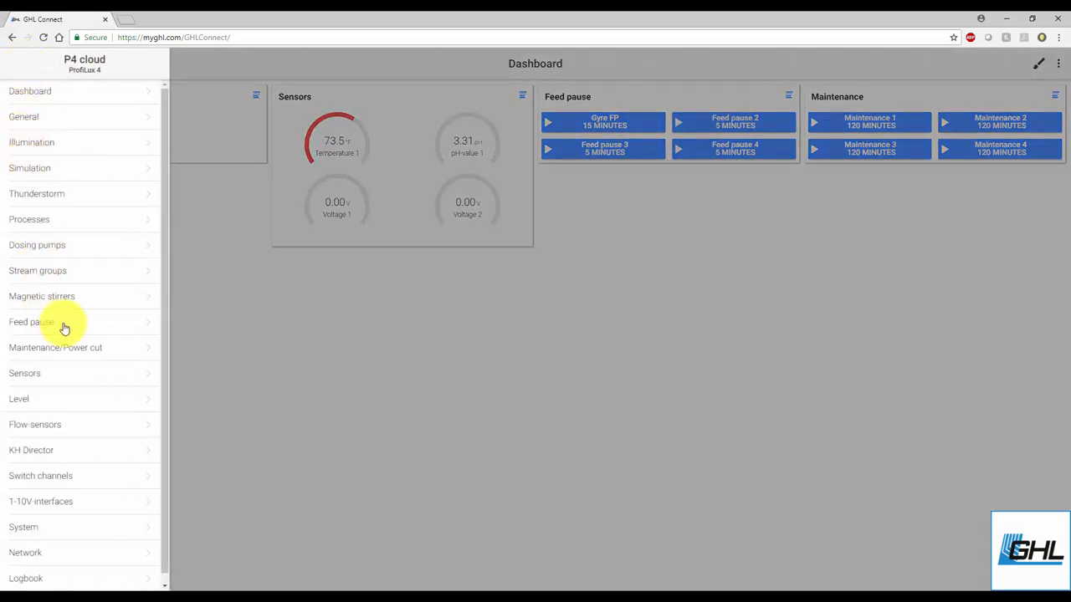
left_click(19, 63)
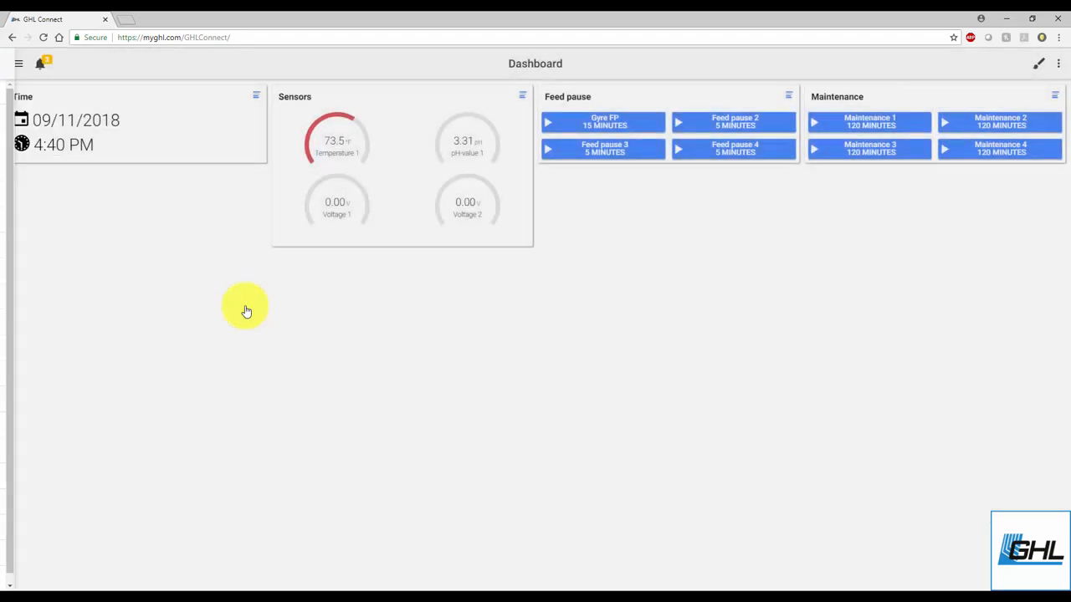